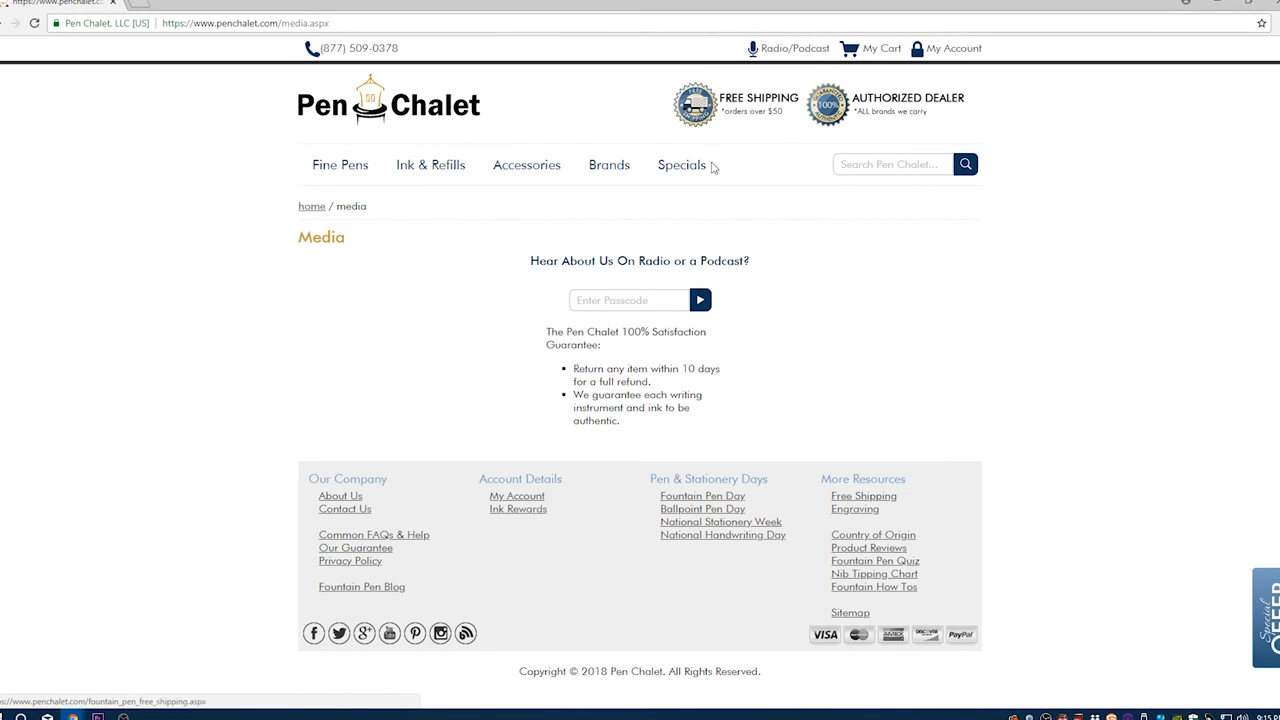
left_click(628, 300)
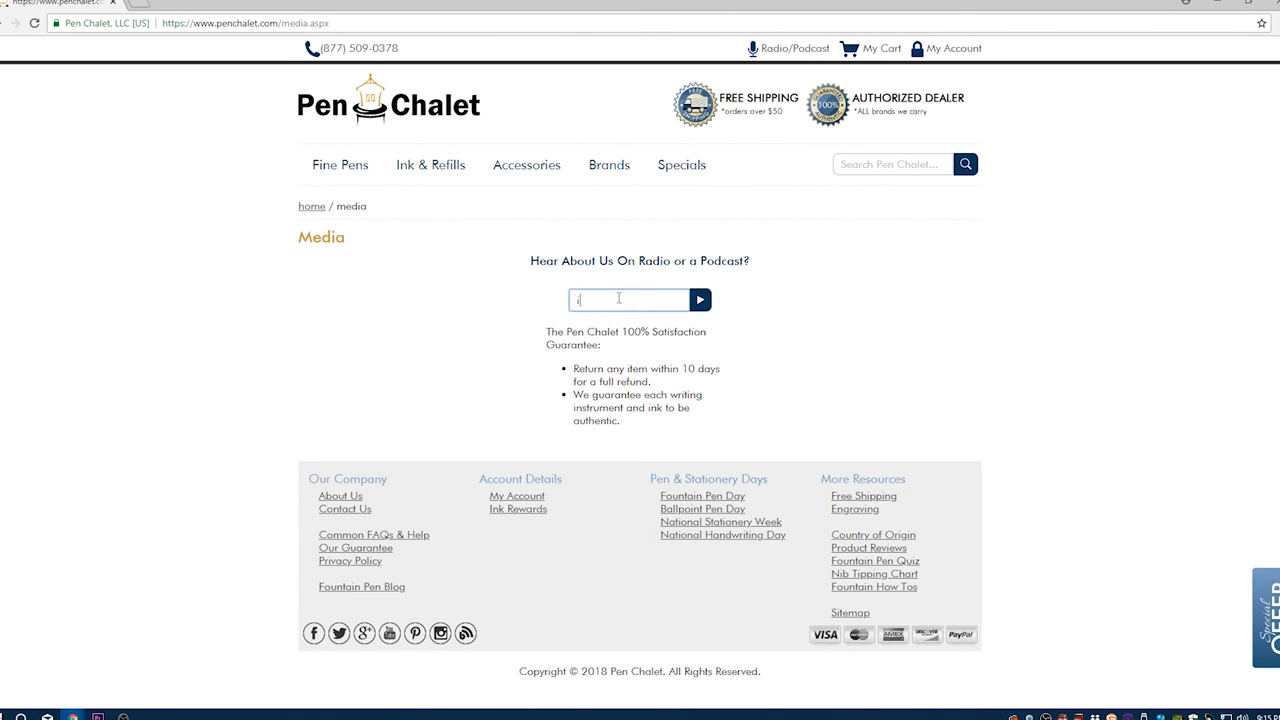
type("inkedwell")
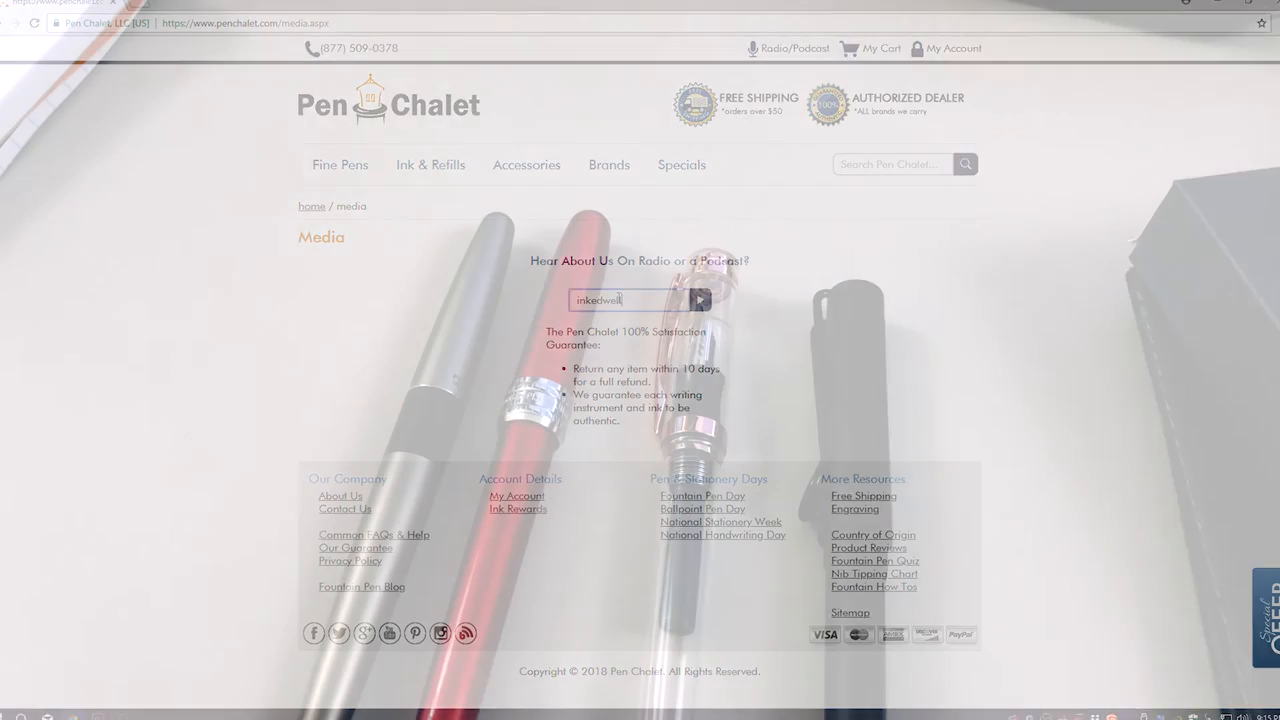